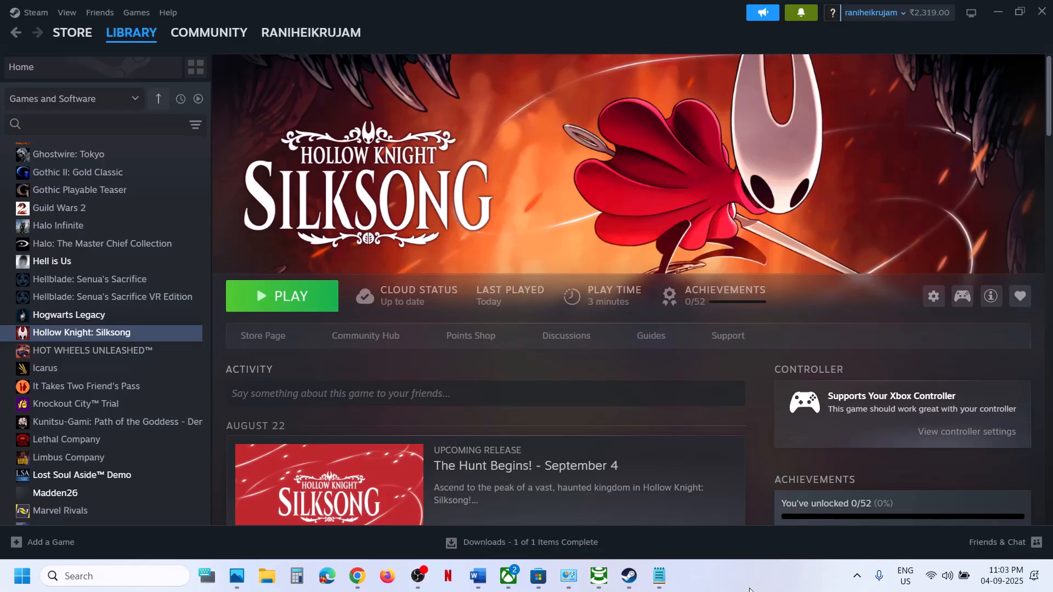
{"action": "mouse_move", "coordinate": [700, 192]}
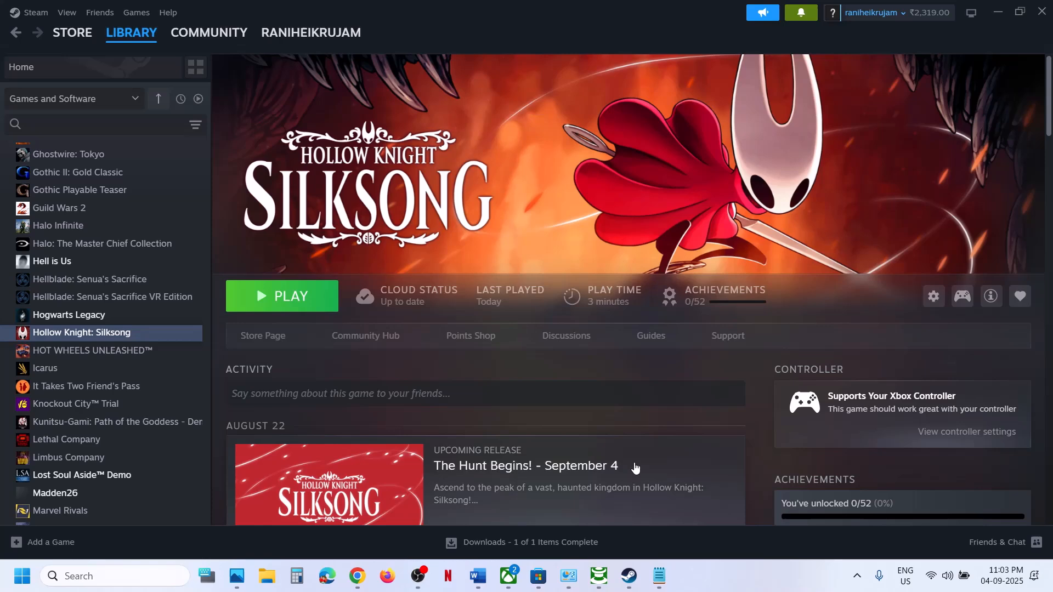
{"action": "mouse_move", "coordinate": [630, 256]}
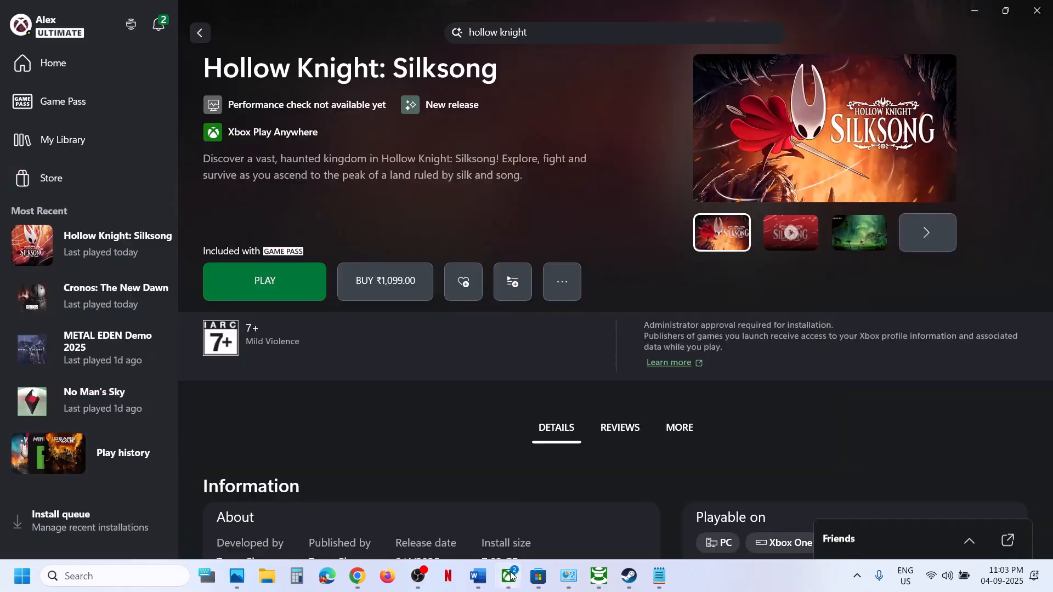
Switch back to Steam, then bring up File Explorer at Local Disk (C:)
{"action": "left_click", "coordinate": [628, 576]}
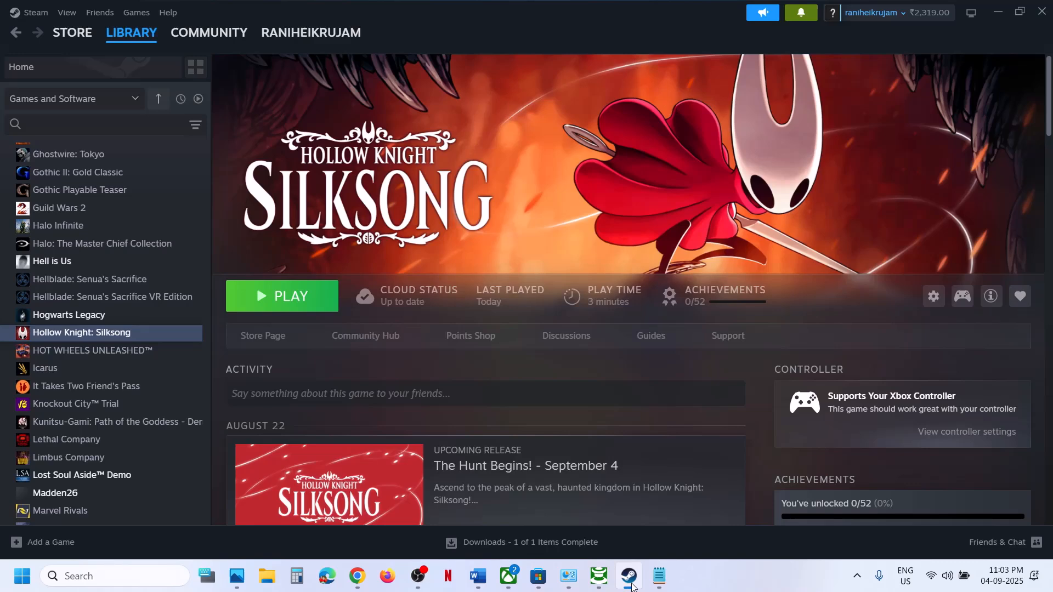
{"action": "mouse_move", "coordinate": [365, 397]}
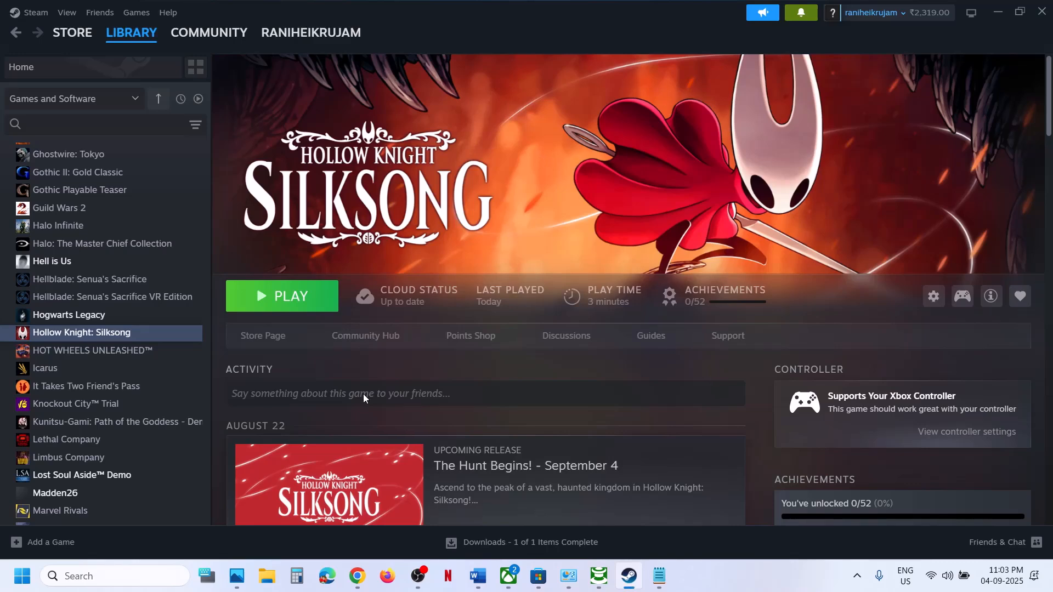
{"action": "left_click", "coordinate": [267, 576]}
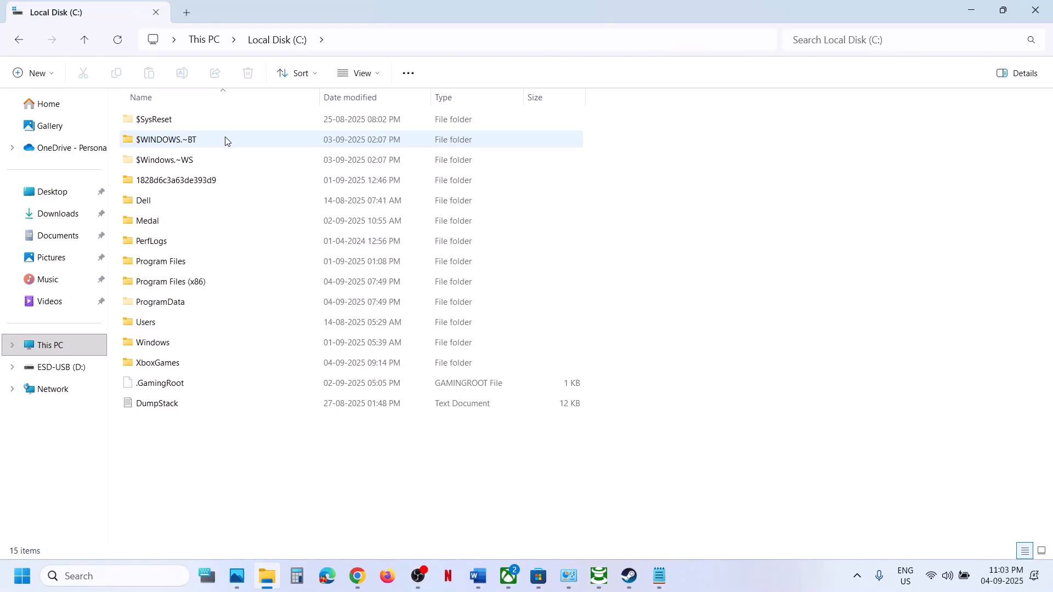
Go into Users > profile, enable hidden items, and enter AppData
{"action": "double_click", "coordinate": [144, 321]}
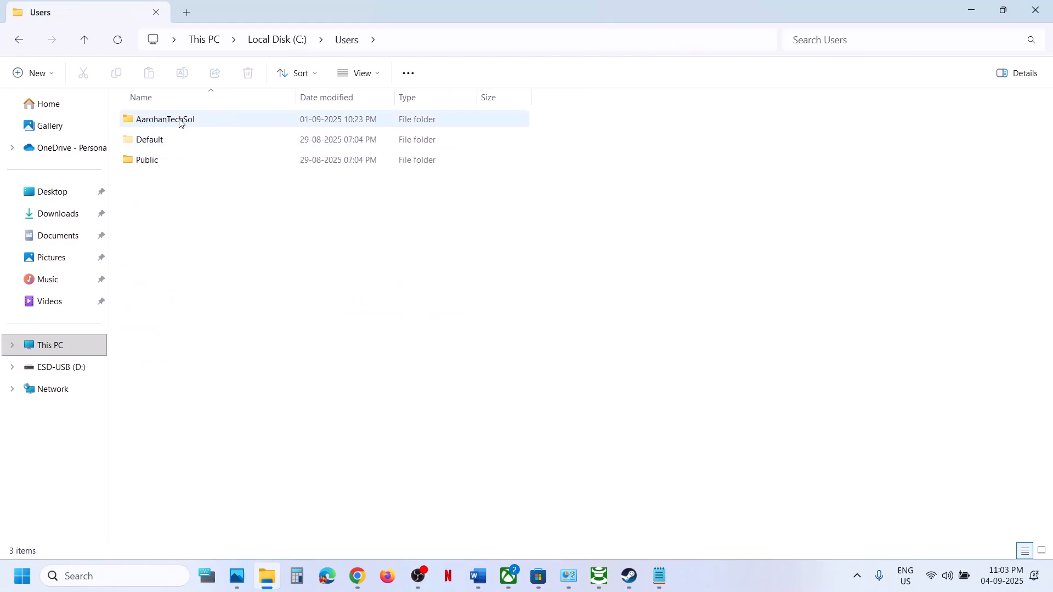
{"action": "double_click", "coordinate": [165, 118]}
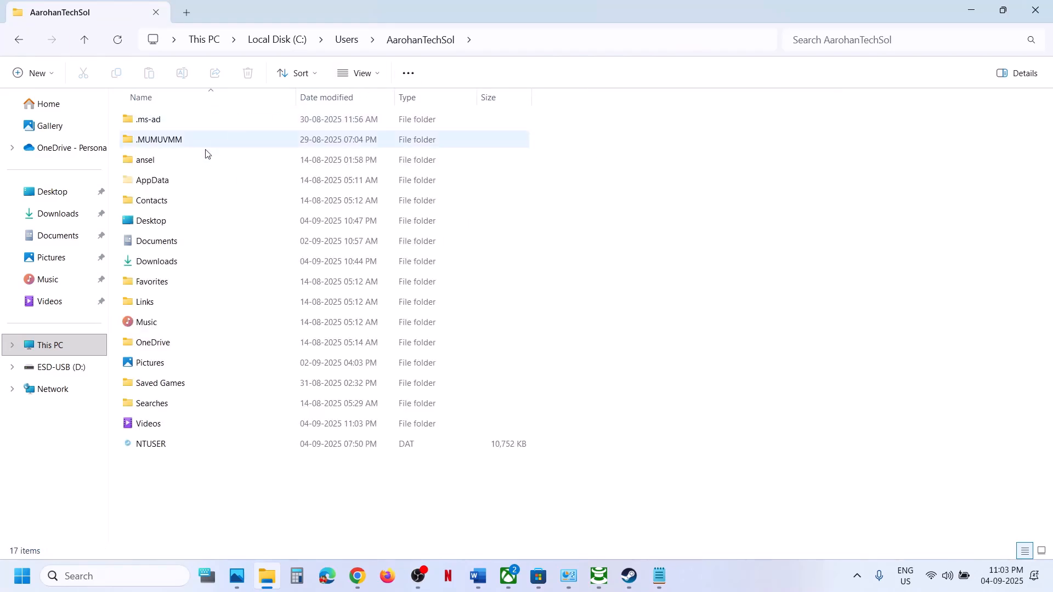
{"action": "left_click", "coordinate": [152, 180]}
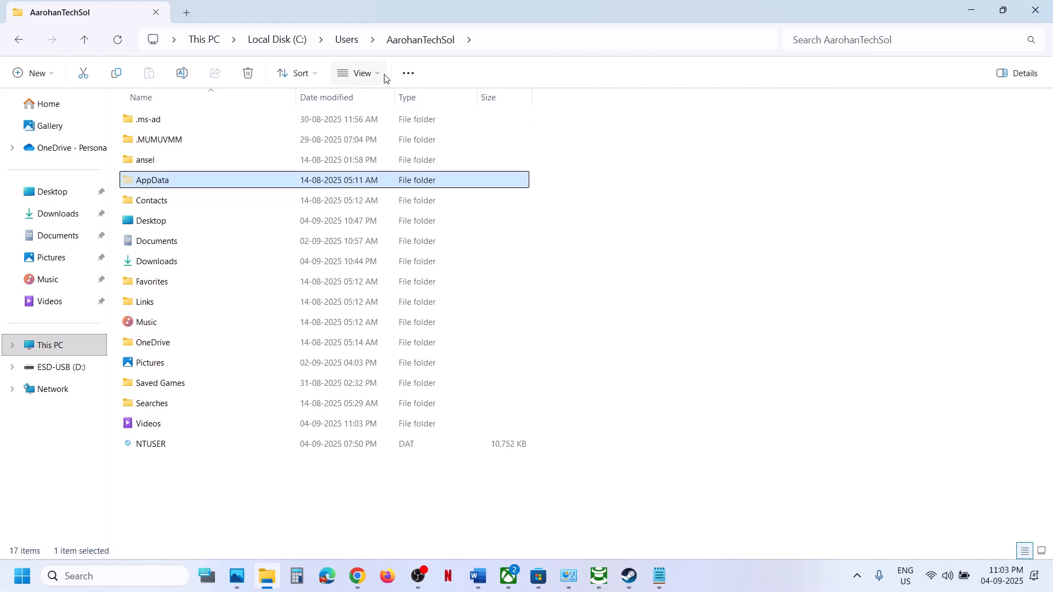
{"action": "left_click", "coordinate": [361, 74]}
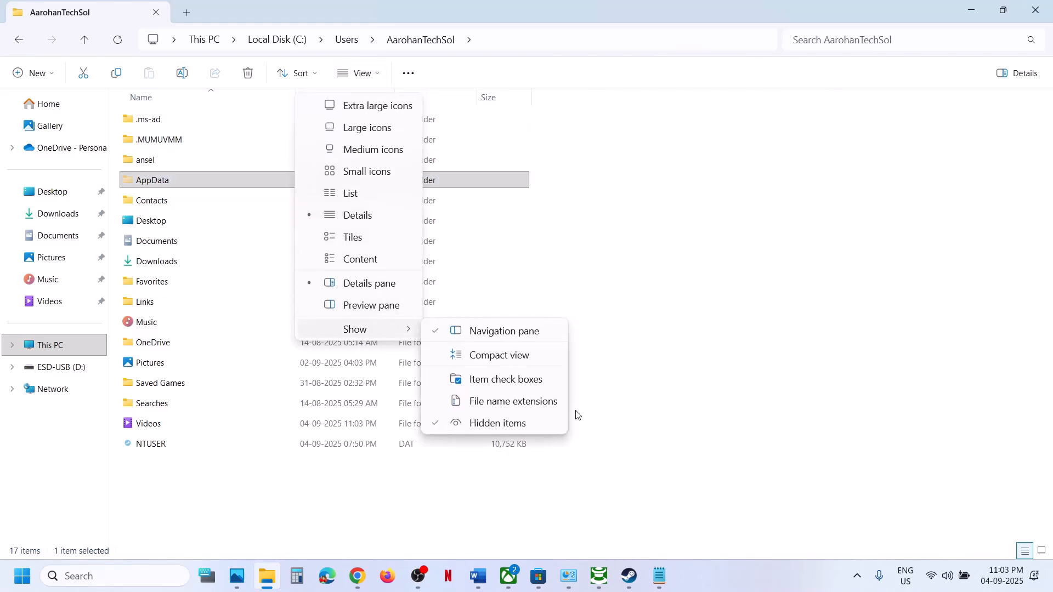
{"action": "double_click", "coordinate": [151, 179]}
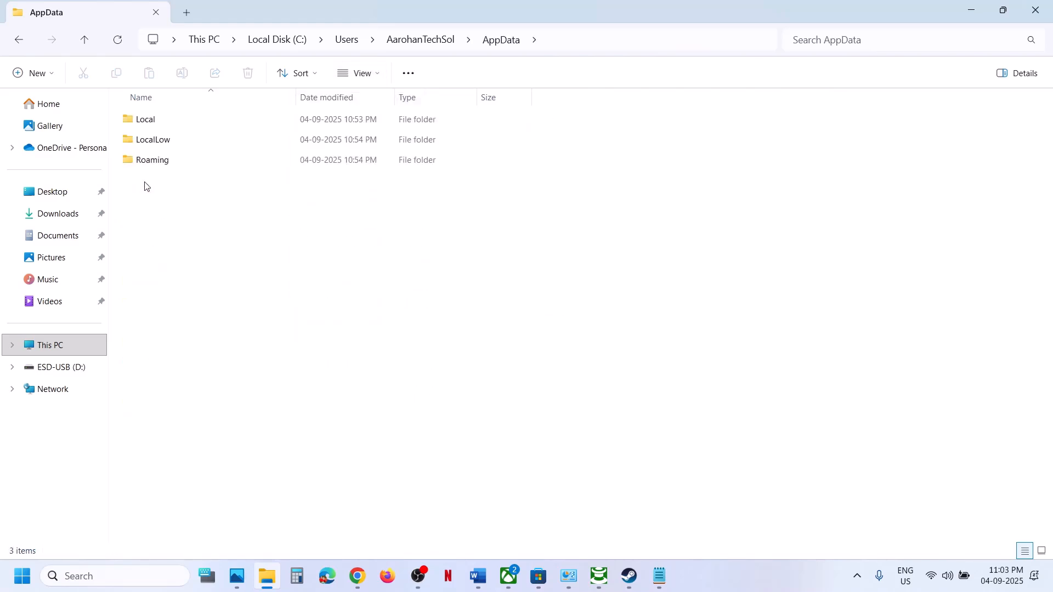
Browse LocalLow > Team Cherry > Hollow Knight Silksong, viewing the numbered save folder and Restore_Points2
{"action": "left_click", "coordinate": [152, 139]}
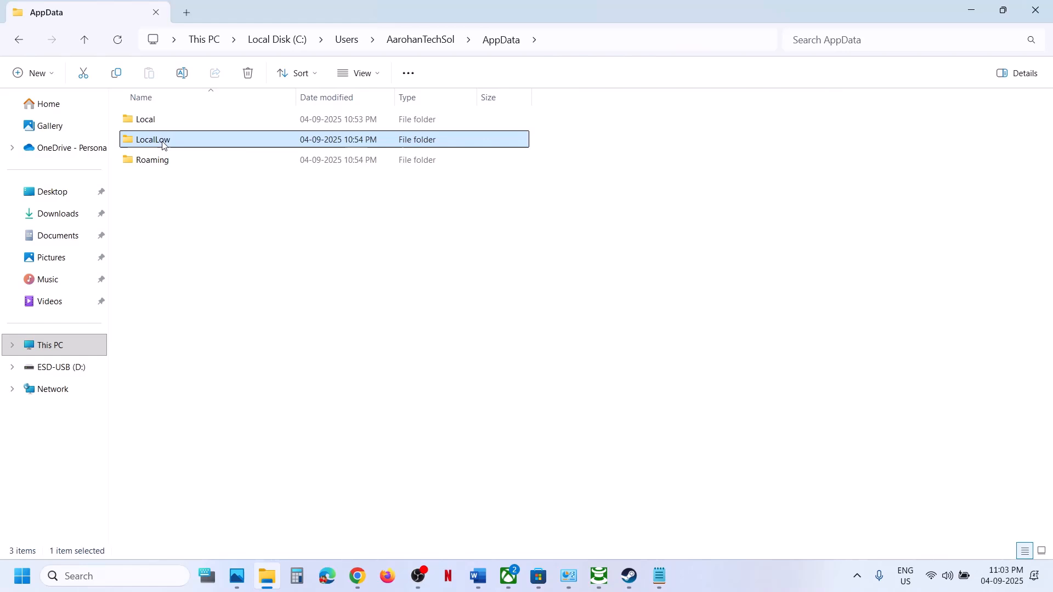
{"action": "double_click", "coordinate": [153, 139]}
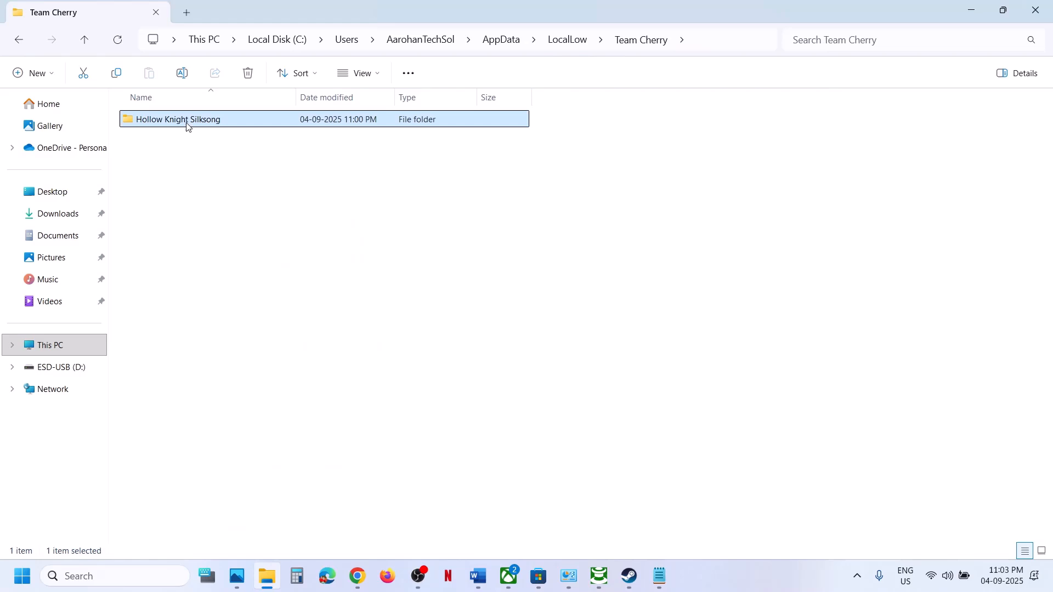
{"action": "double_click", "coordinate": [177, 119]}
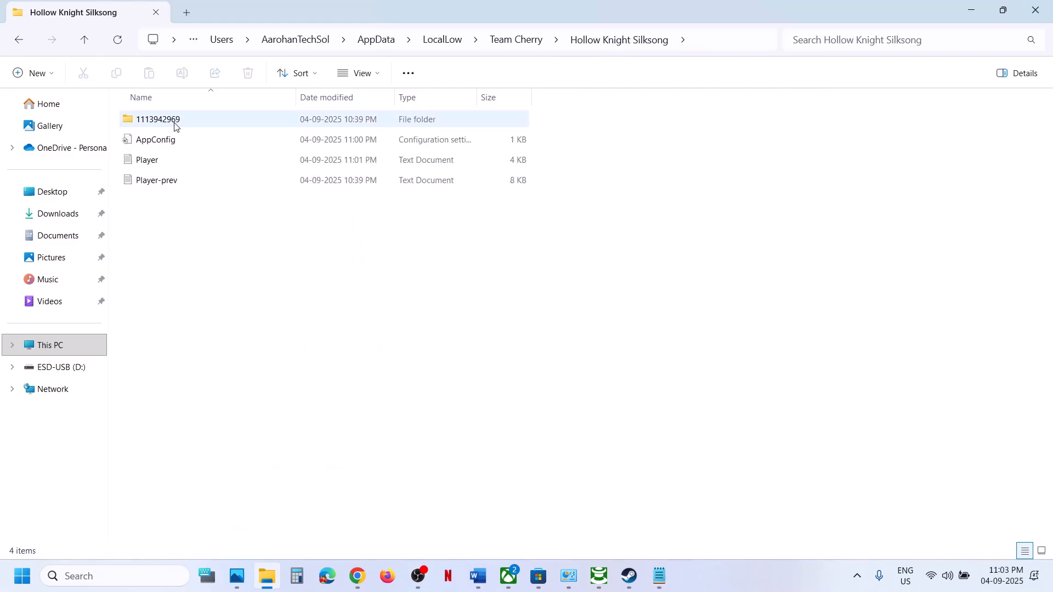
{"action": "double_click", "coordinate": [157, 118]}
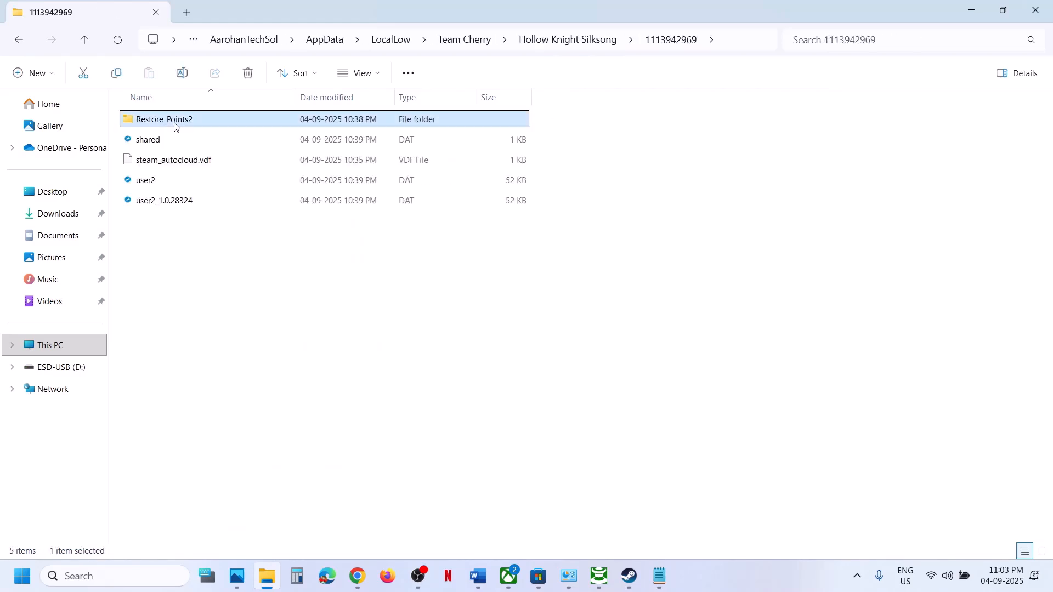
{"action": "double_click", "coordinate": [163, 119]}
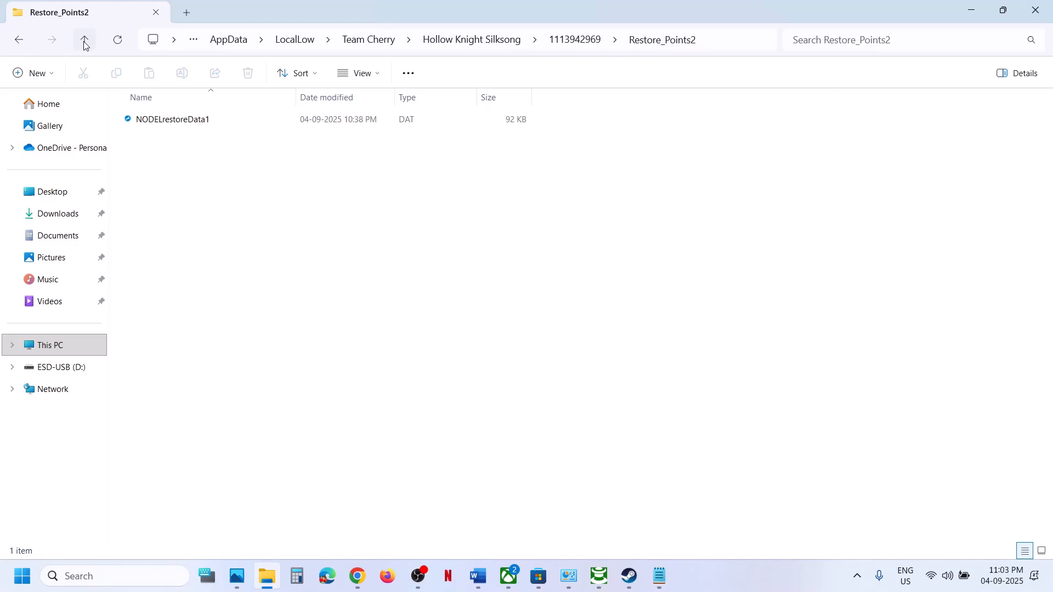
{"action": "left_click", "coordinate": [84, 39]}
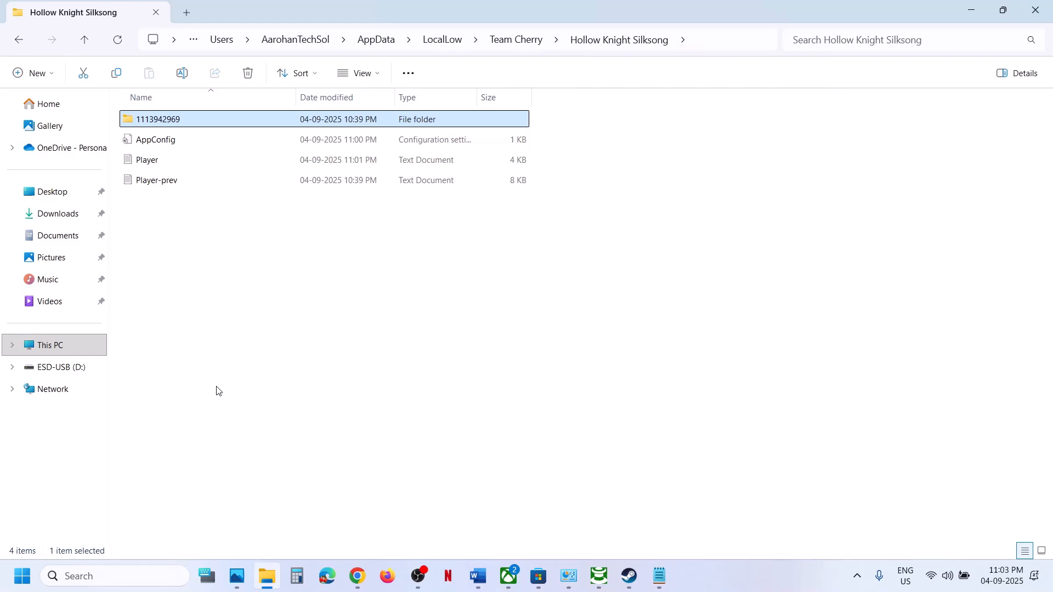
{"action": "mouse_move", "coordinate": [114, 536]}
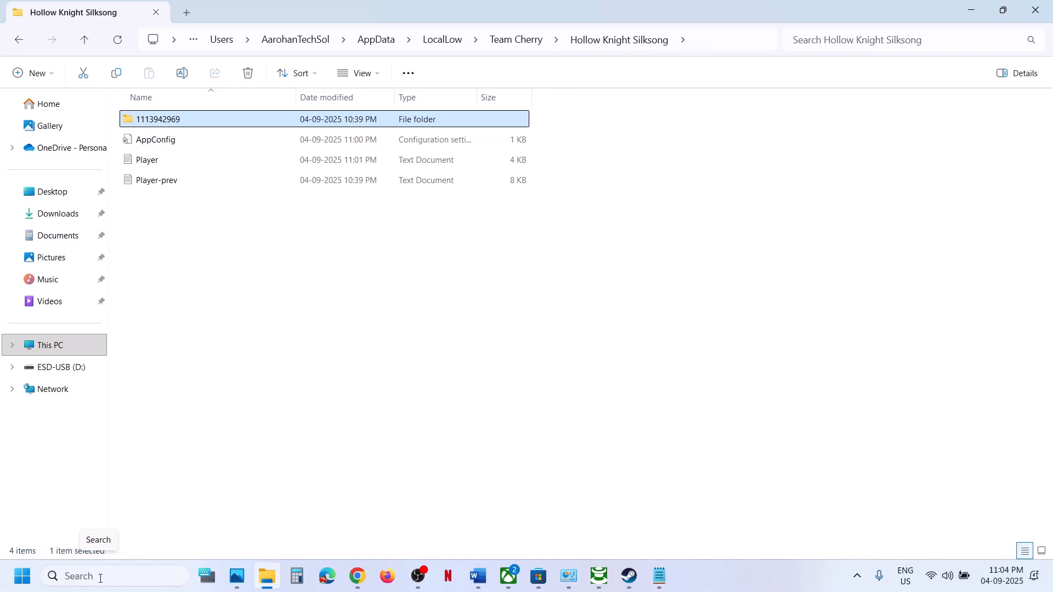
Navigate from Local Disk (C:) through Users into AppData again
{"action": "left_click", "coordinate": [624, 496]}
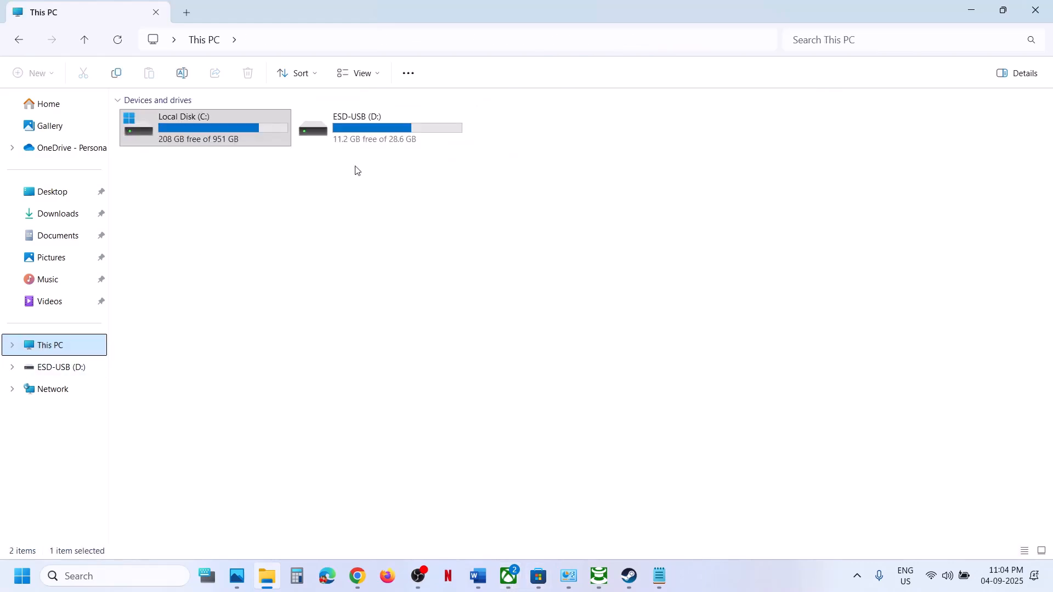
{"action": "double_click", "coordinate": [183, 127]}
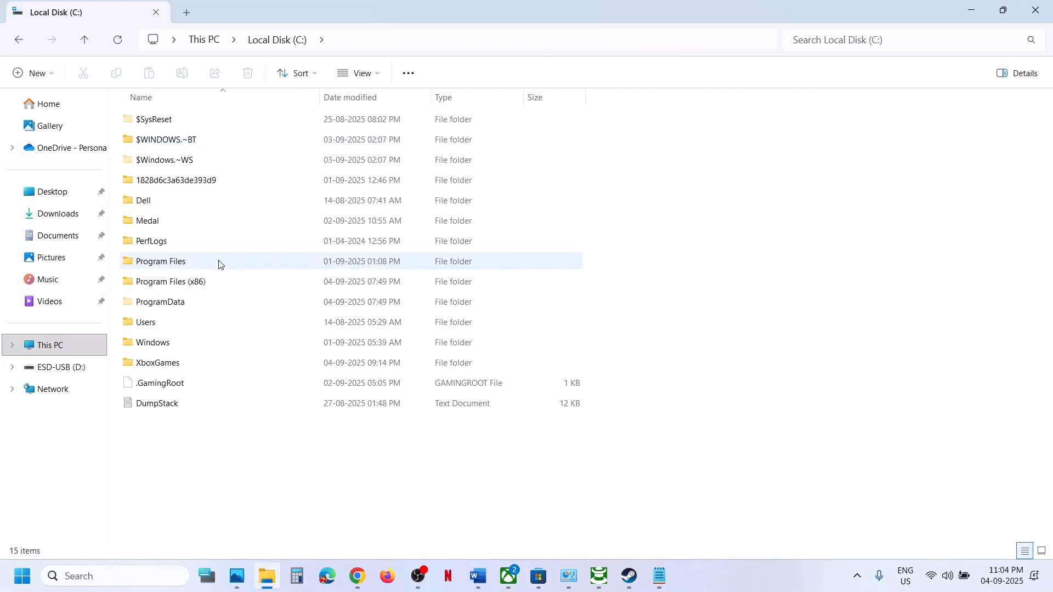
{"action": "left_click", "coordinate": [146, 322]}
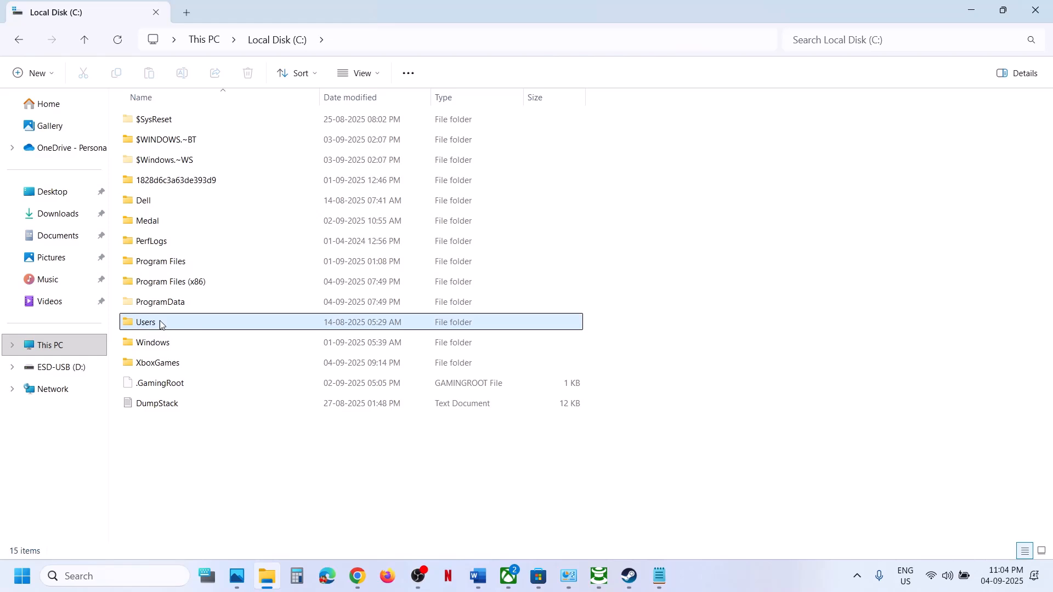
{"action": "double_click", "coordinate": [146, 322]}
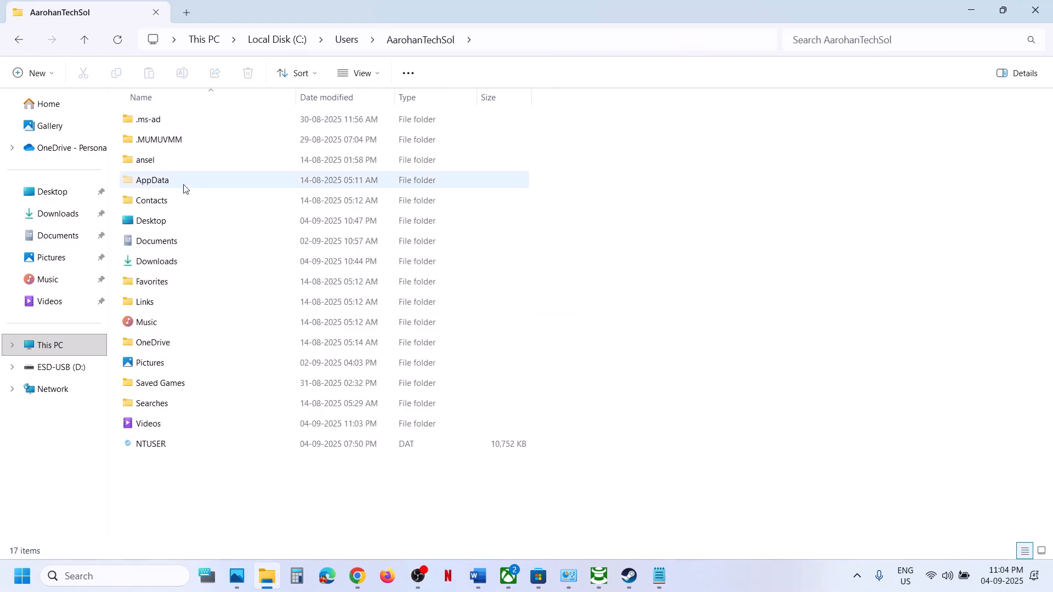
{"action": "double_click", "coordinate": [151, 180]}
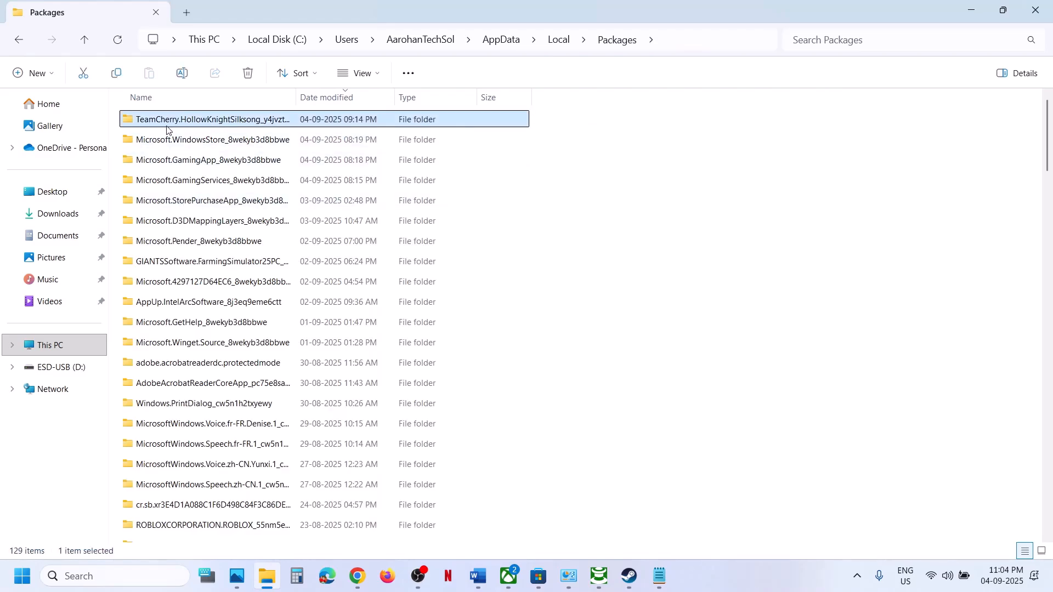
Enter Packages' TeamCherry.HollowKnightSilksong > SystemAppData > wgs numbered folder, viewing one save container
{"action": "double_click", "coordinate": [211, 119]}
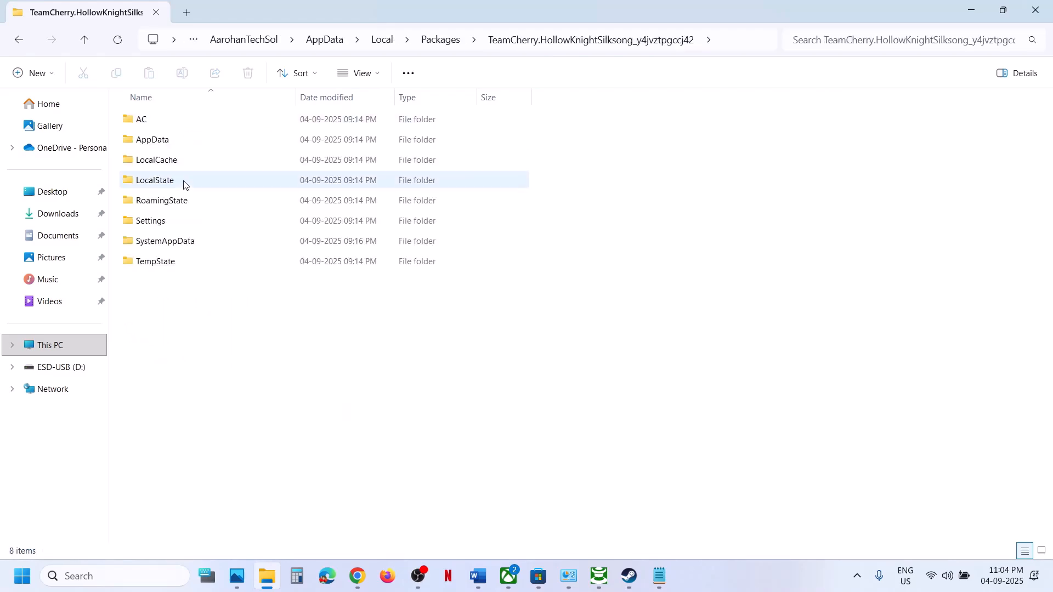
{"action": "double_click", "coordinate": [165, 241]}
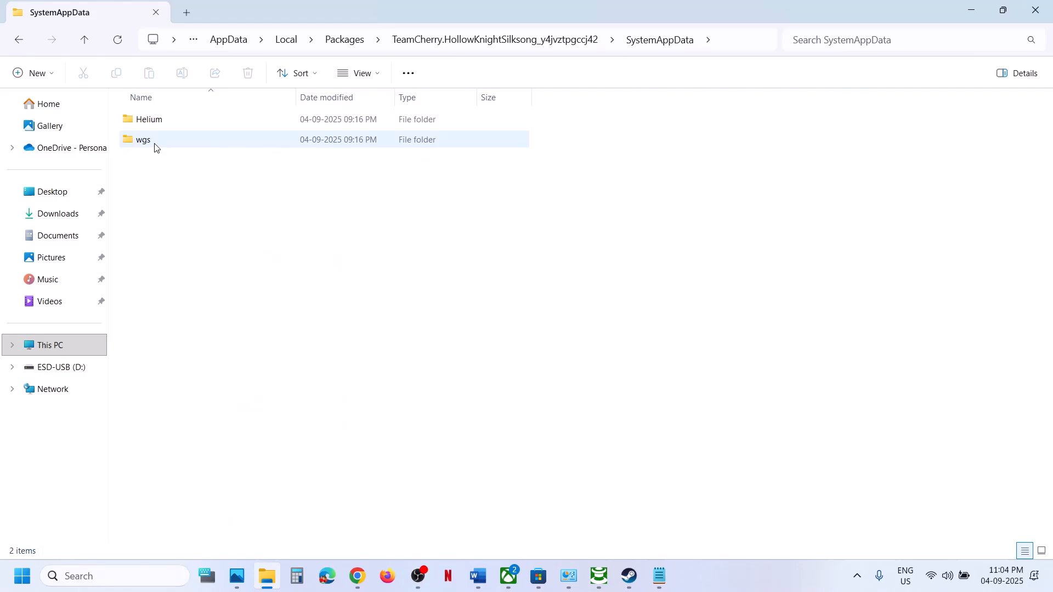
{"action": "double_click", "coordinate": [142, 139]}
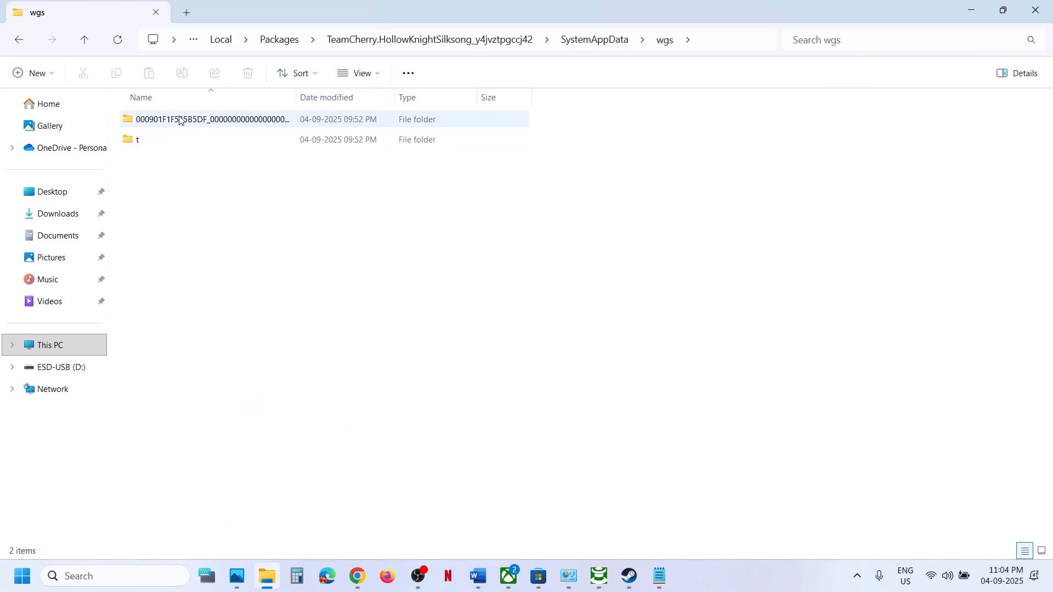
{"action": "double_click", "coordinate": [211, 118]}
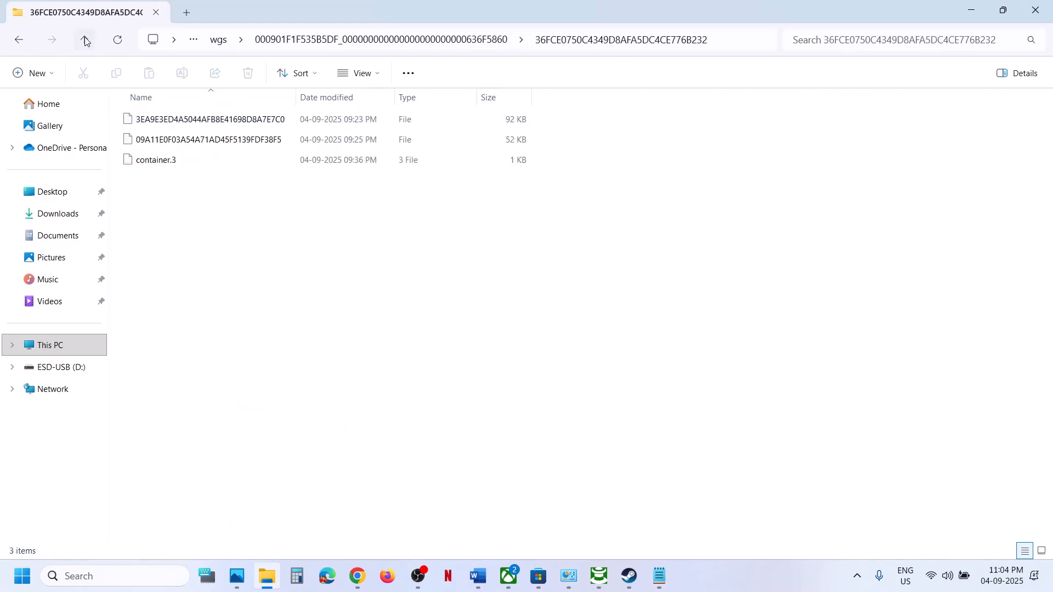
{"action": "left_click", "coordinate": [85, 39]}
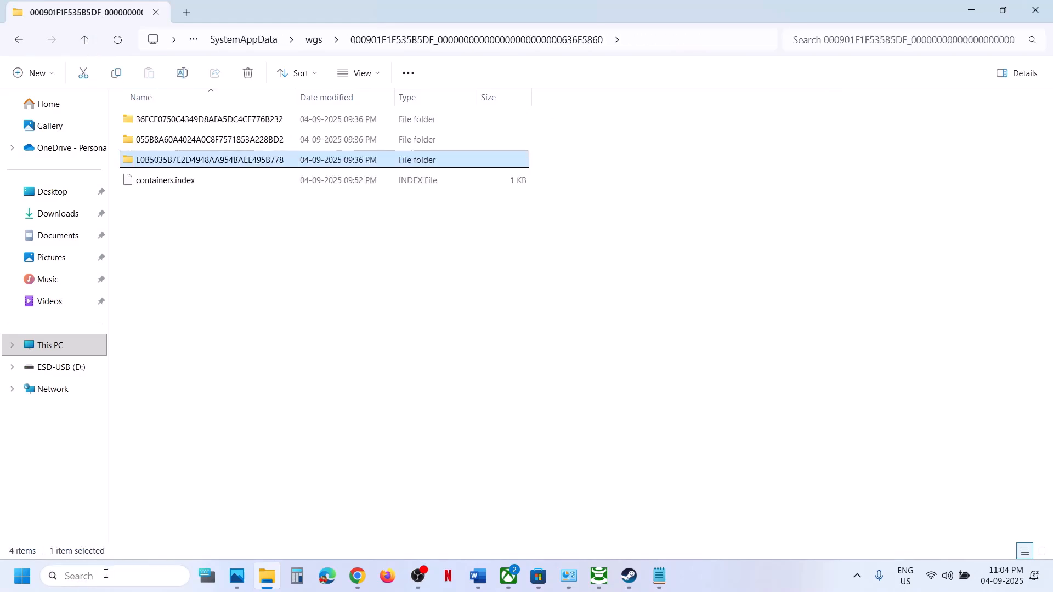
Launch Registry Editor from Start search 'registry Editor' and accept the UAC prompt
{"action": "type", "text": "registry Editor"}
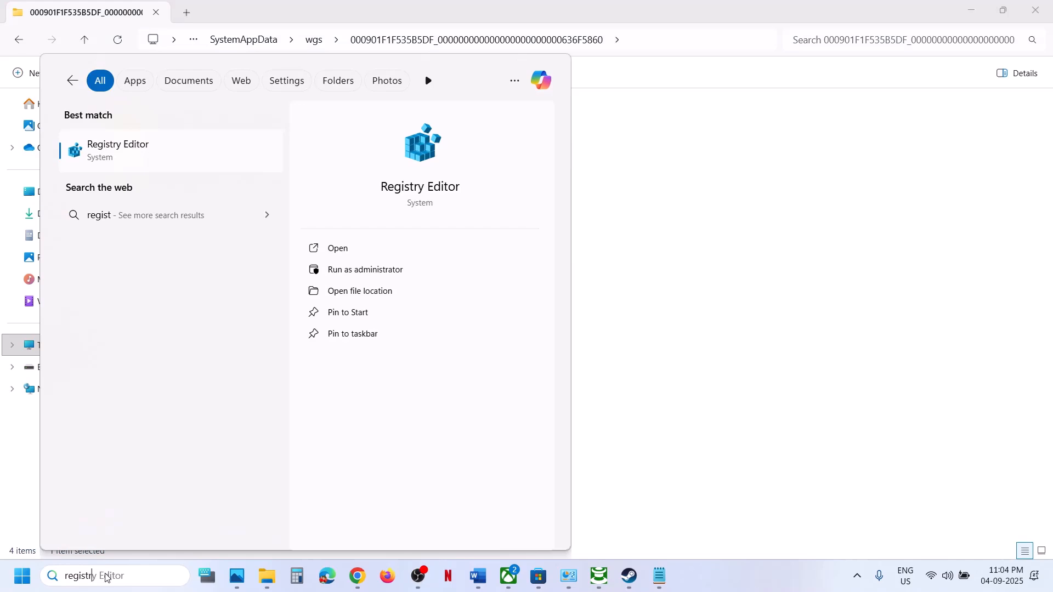
{"action": "left_click", "coordinate": [337, 248]}
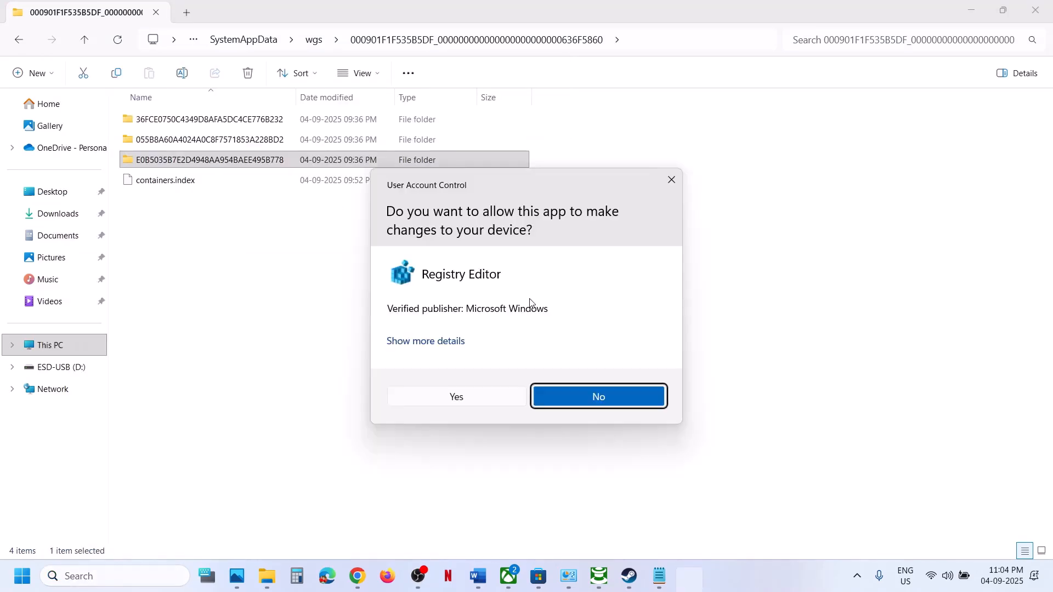
{"action": "left_click", "coordinate": [455, 396]}
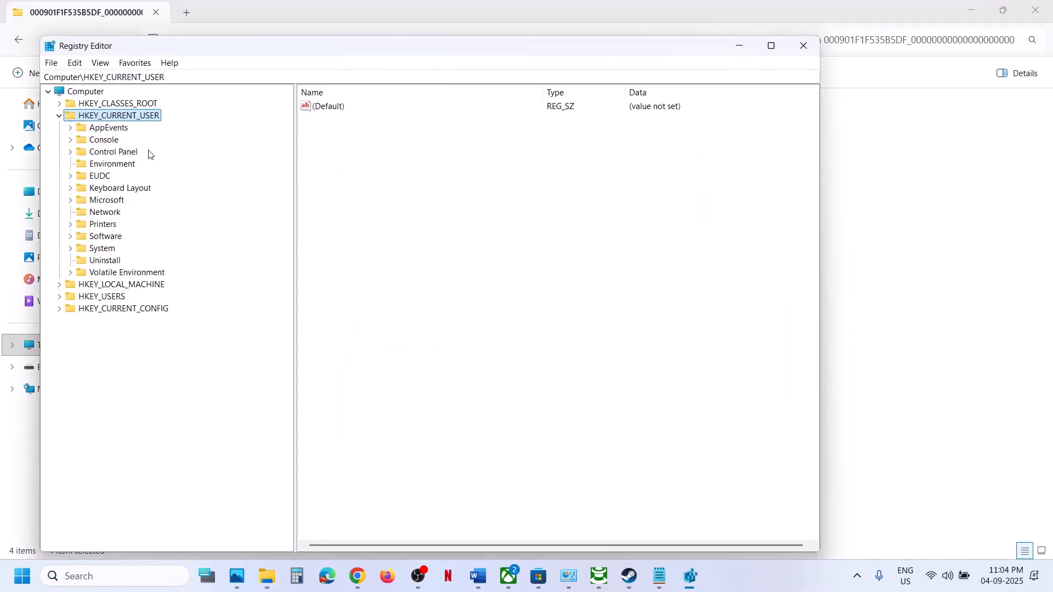
Expand HKEY_CURRENT_USER > Software > Team Cherry and select the Hollow Knight Silksong key
{"action": "left_click", "coordinate": [59, 116]}
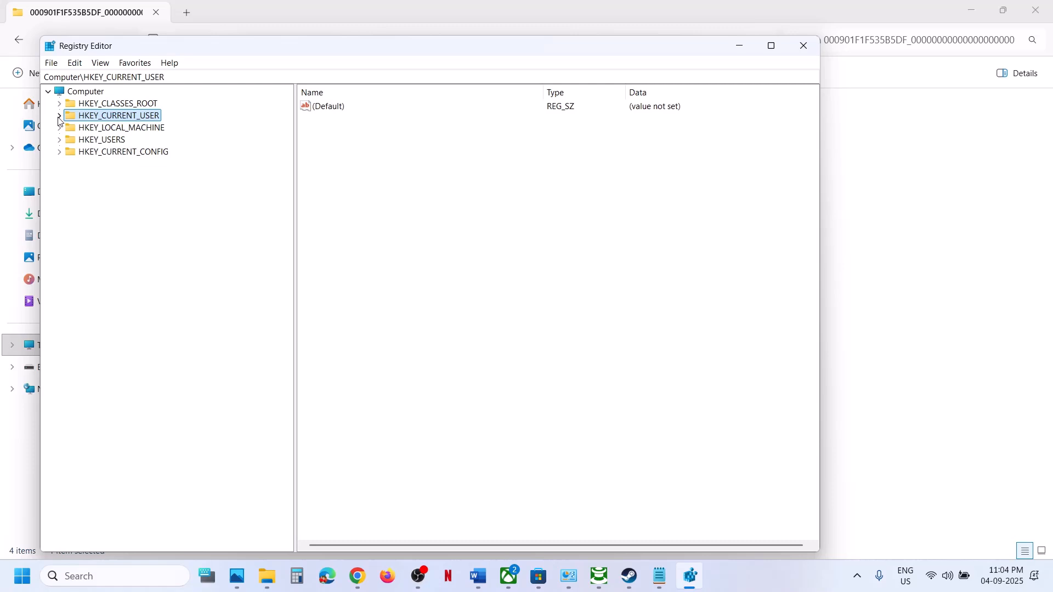
{"action": "left_click", "coordinate": [59, 115]}
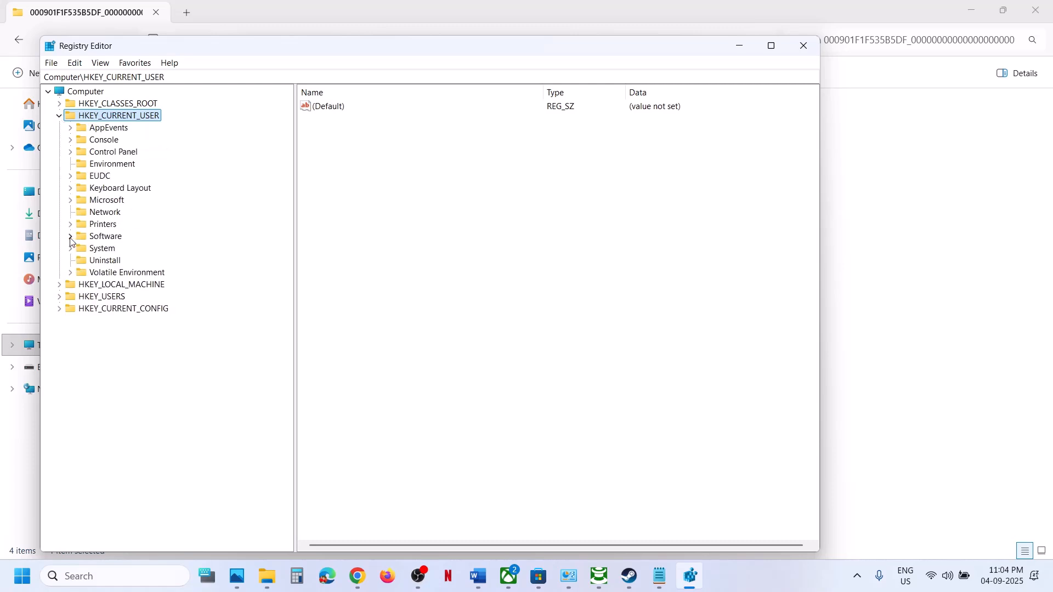
{"action": "left_click", "coordinate": [70, 236]}
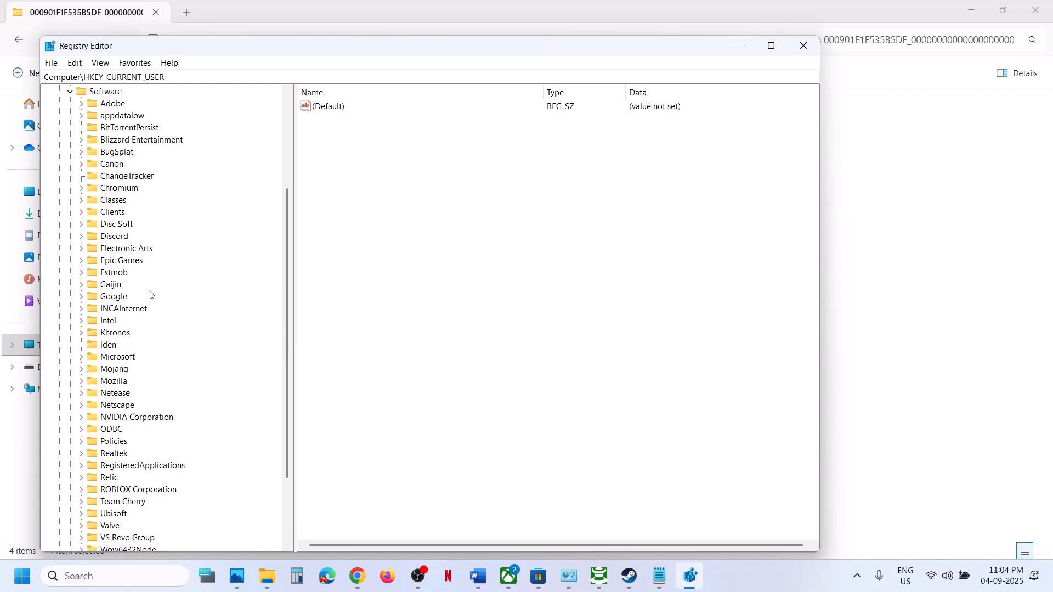
{"action": "scroll", "scroll_direction": "down", "scroll_amount": 3}
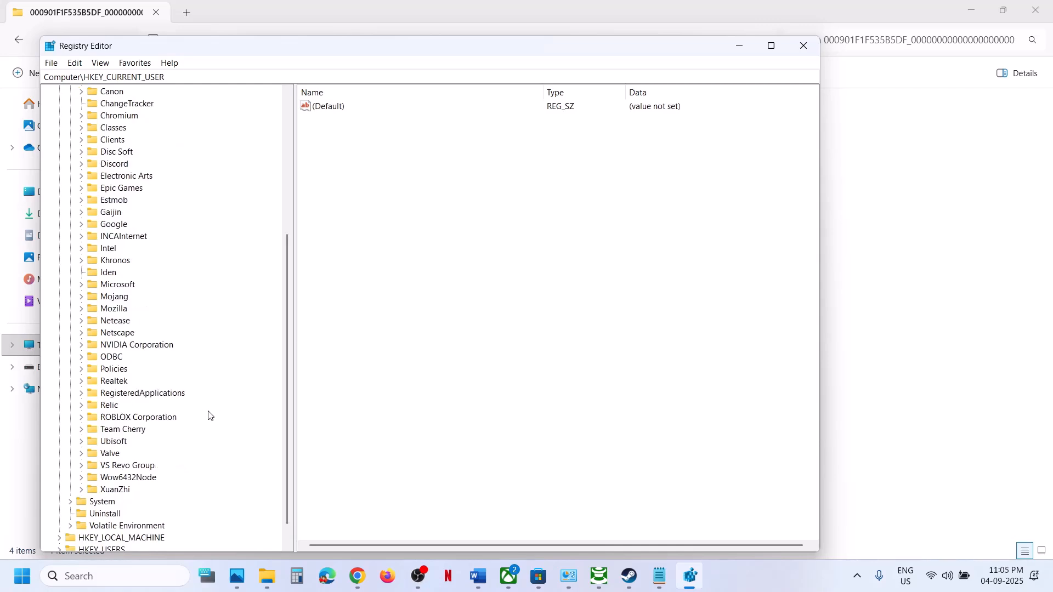
{"action": "scroll", "scroll_direction": "down", "scroll_amount": 3}
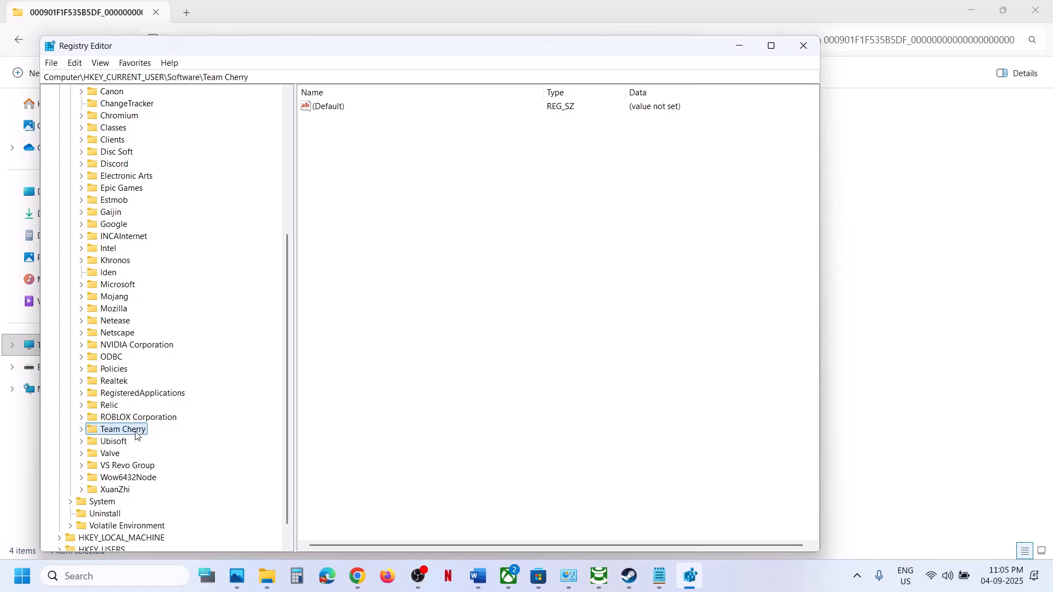
{"action": "left_click", "coordinate": [80, 429]}
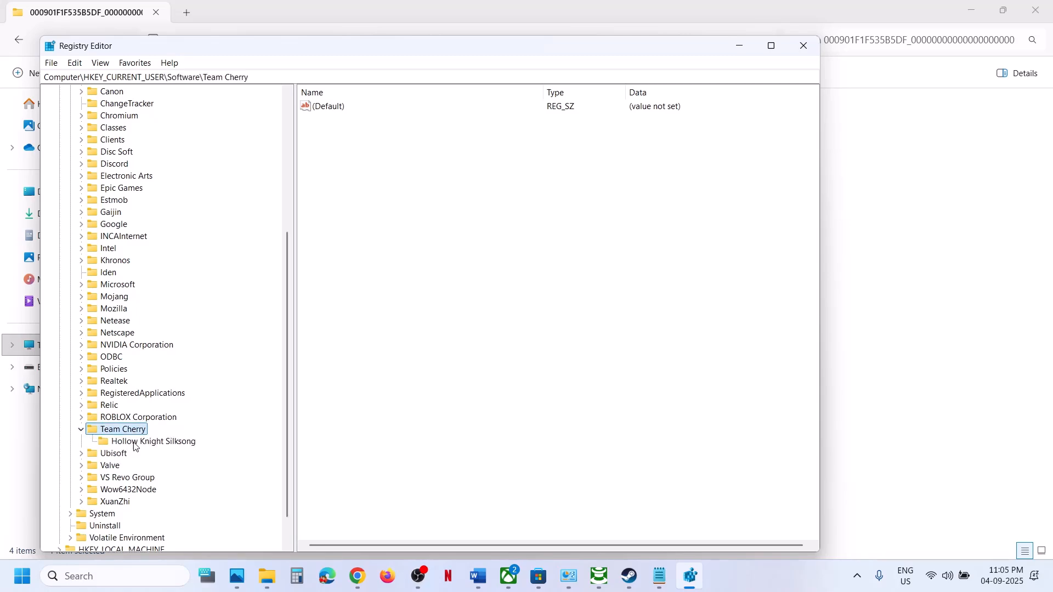
{"action": "left_click", "coordinate": [155, 441]}
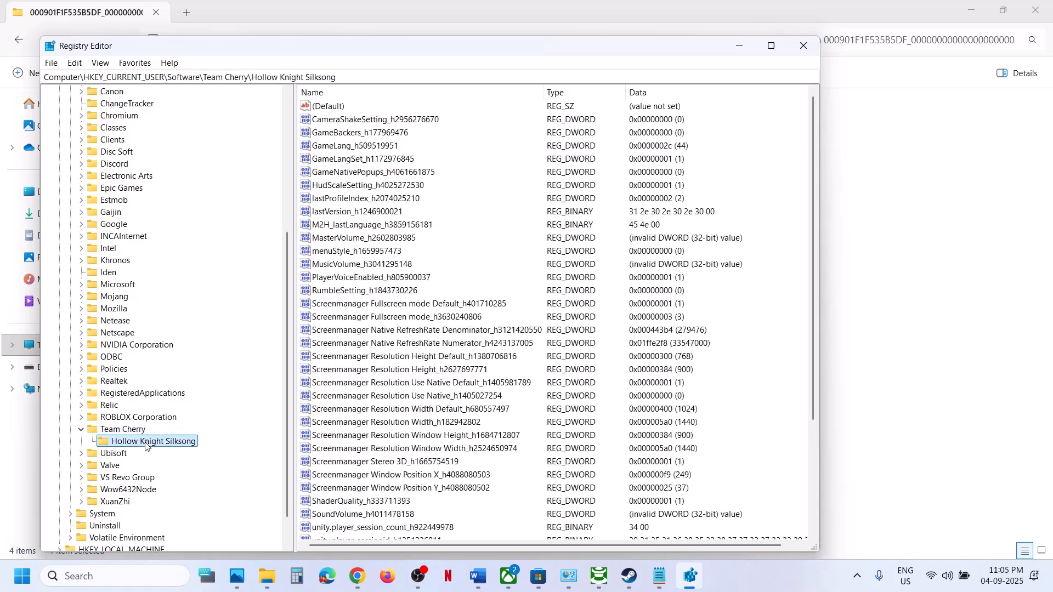
Check Screenmanager Resolution Window Height reads 900 in Decimal and cancel without changes
{"action": "scroll", "scroll_direction": "down", "scroll_amount": 3}
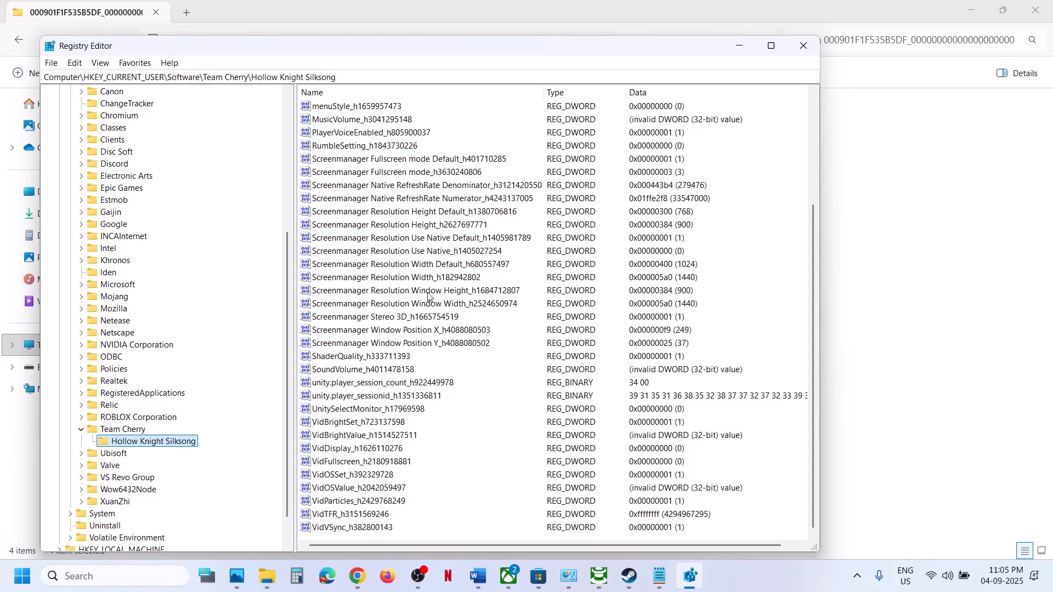
{"action": "double_click", "coordinate": [415, 290]}
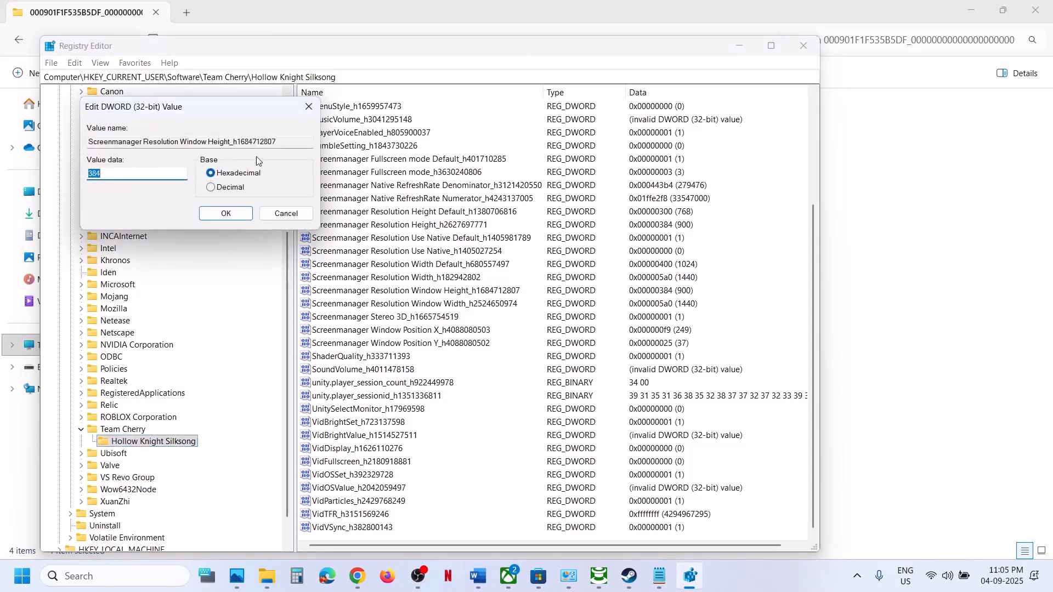
{"action": "left_click", "coordinate": [212, 187]}
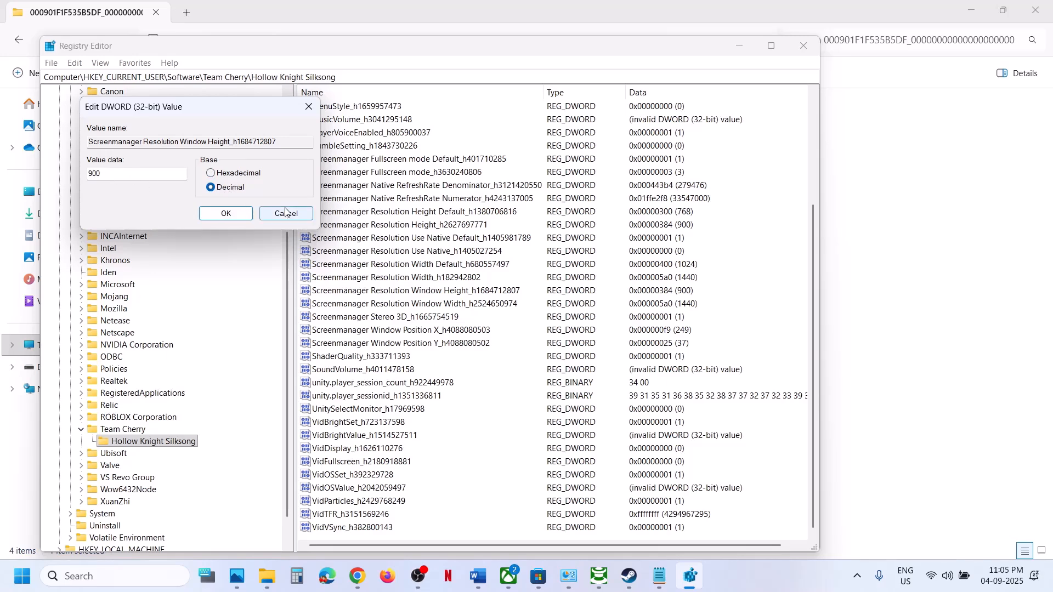
{"action": "left_click", "coordinate": [285, 213]}
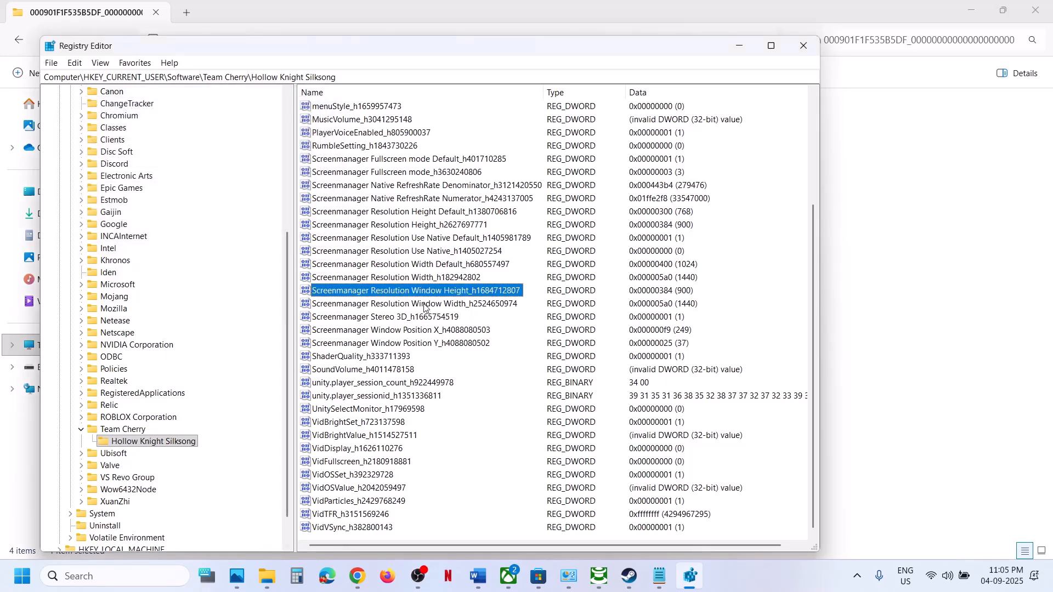
Return to Hollow Knight: Silksong's page in the Steam library
{"action": "double_click", "coordinate": [413, 303]}
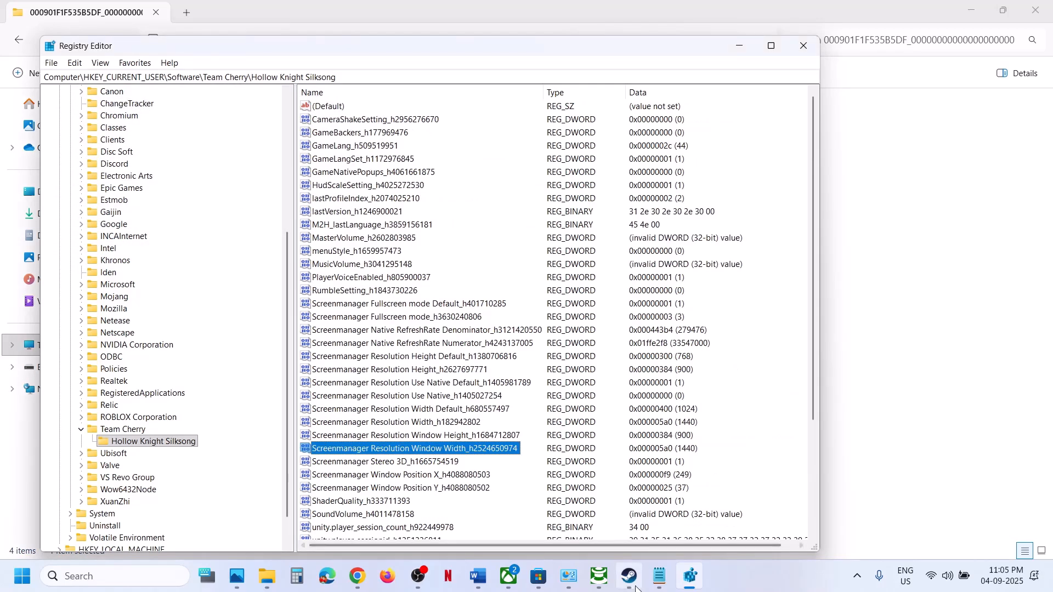
{"action": "left_click", "coordinate": [626, 576]}
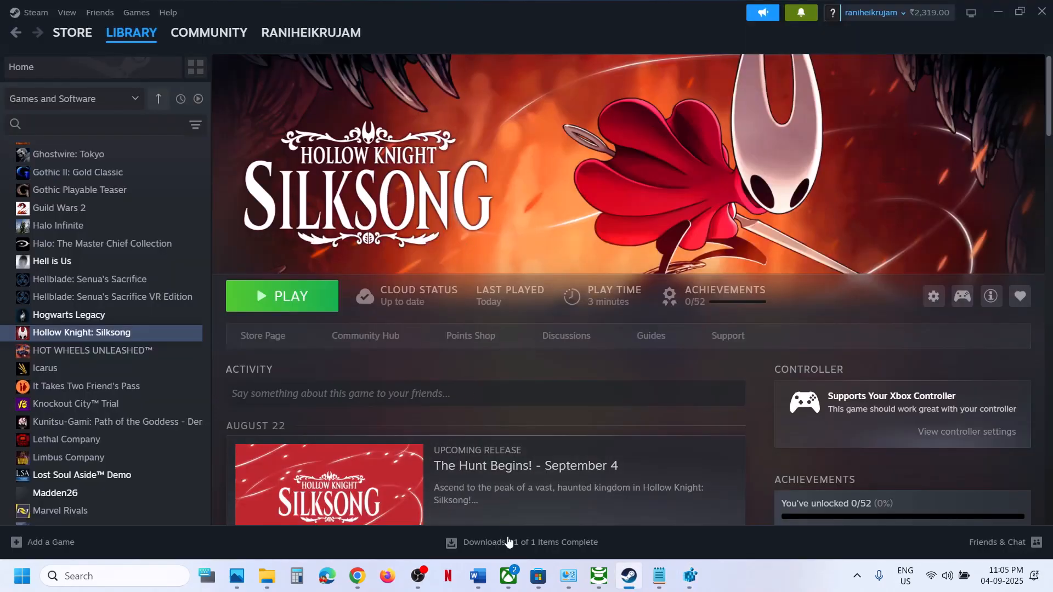